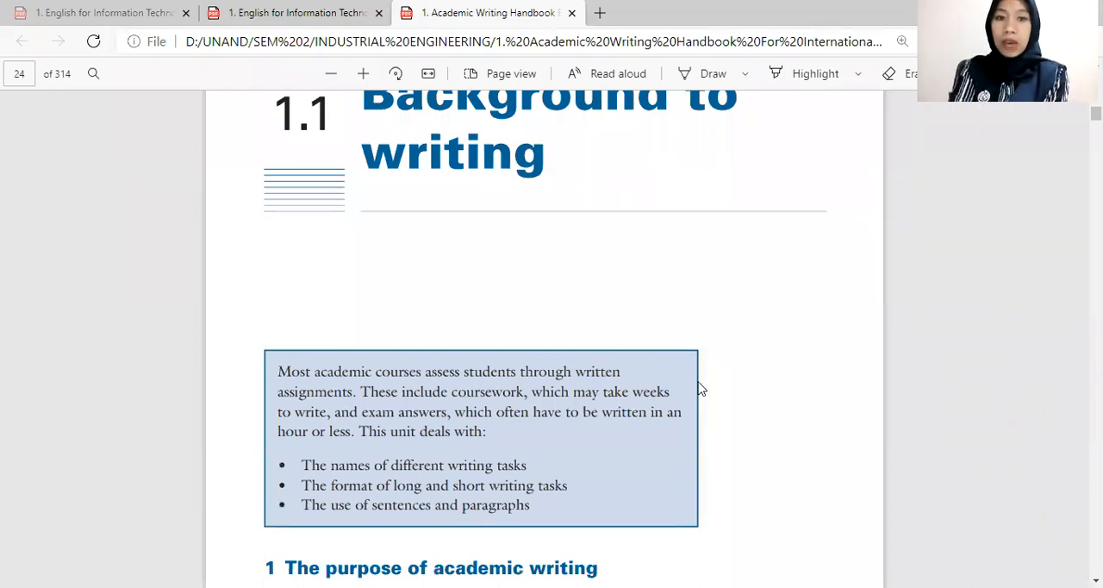
Scroll past the Background to writing introduction to the Common types of academic writing table.
scroll(down, 3)
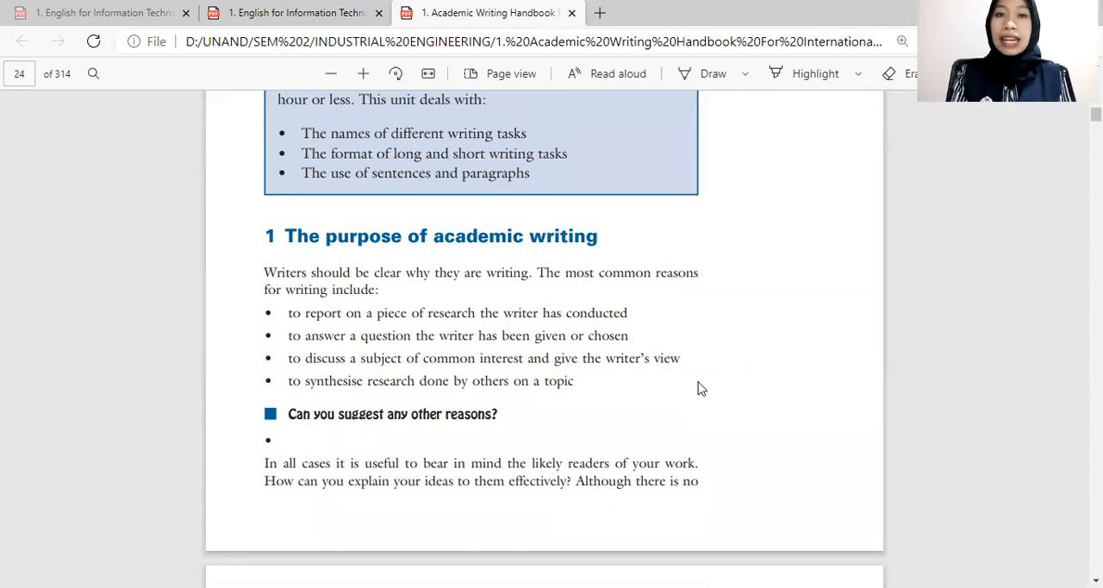
scroll(down, 3)
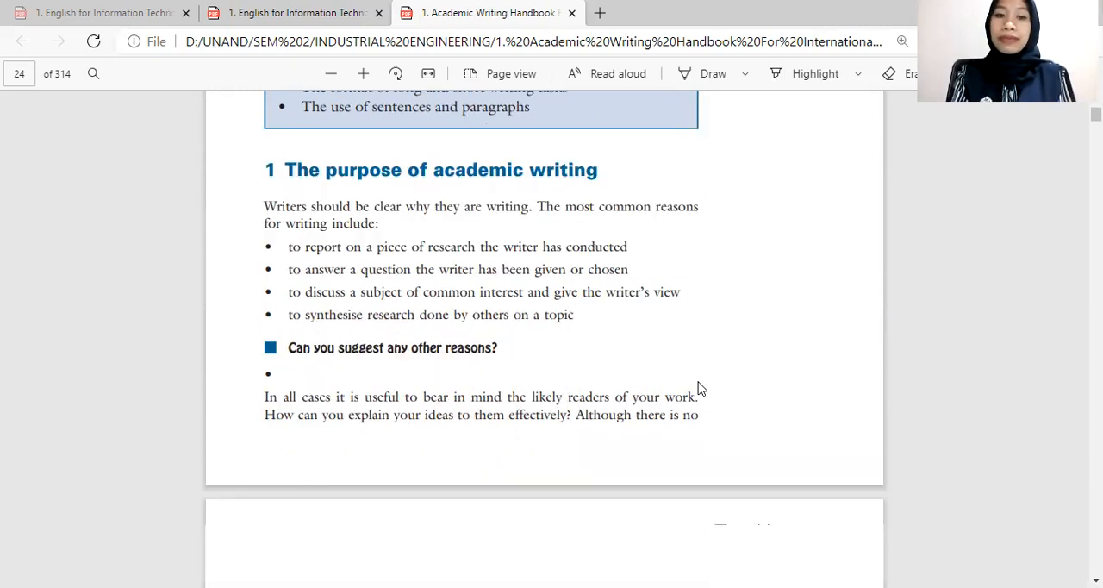
scroll(down, 3)
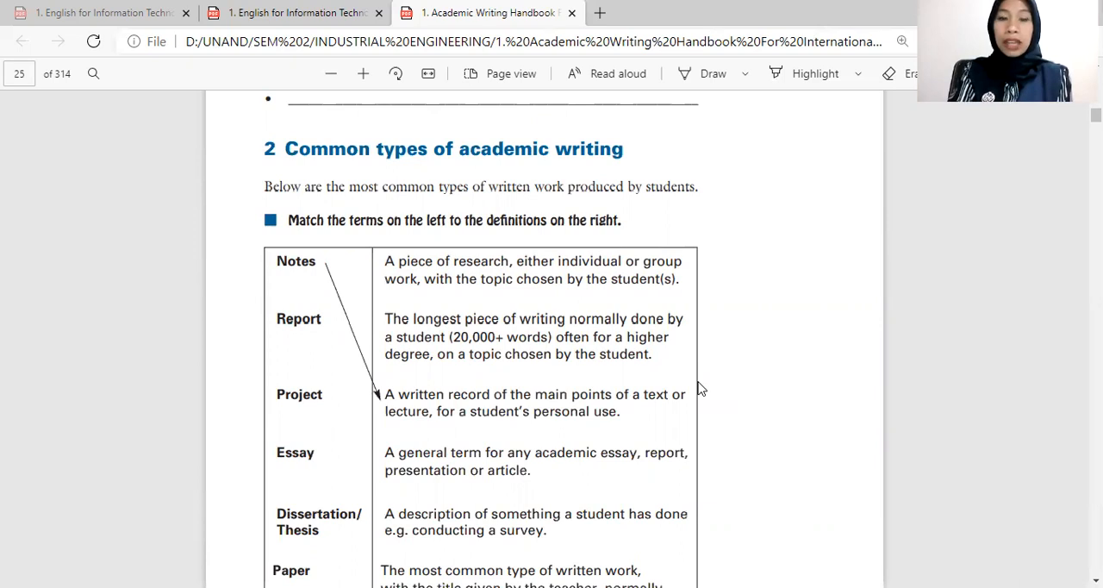
Scroll through the terms-and-definitions matching table to the Paper row and top of page 5.
scroll(down, 3)
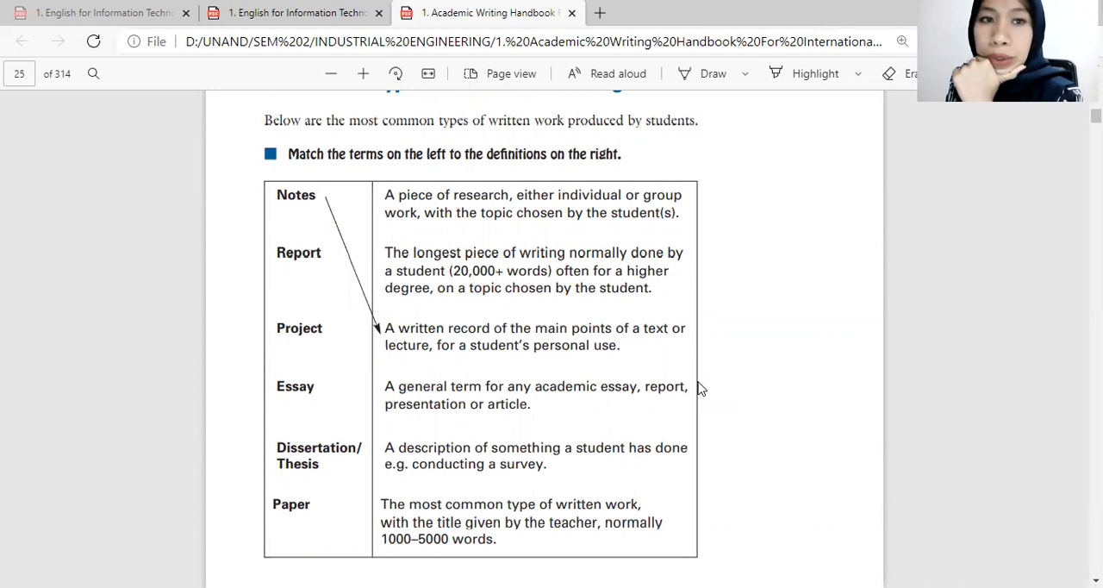
scroll(down, 3)
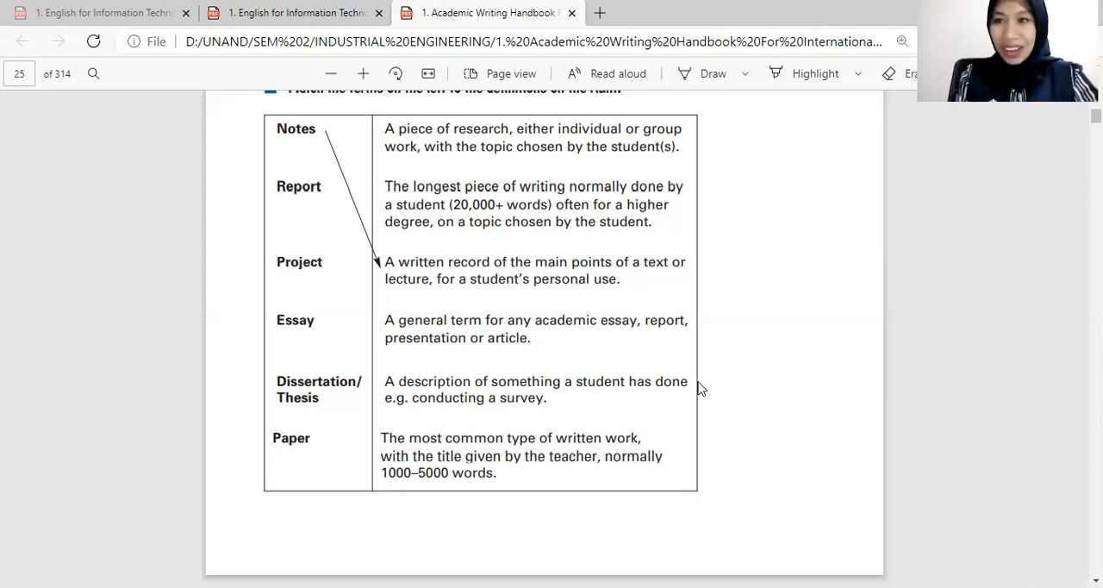
scroll(down, 3)
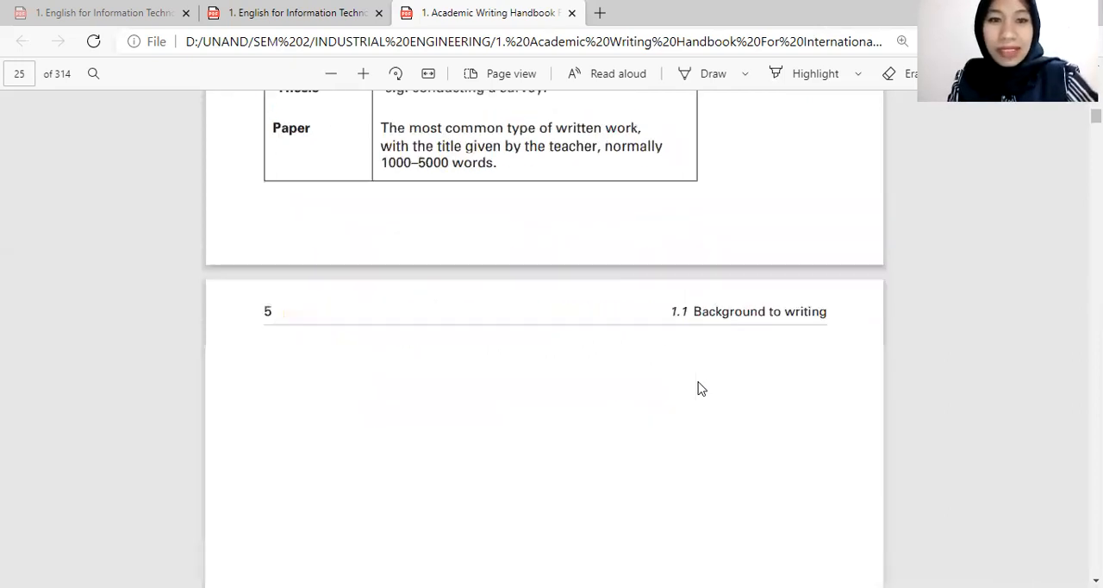
Scroll through section 3 past short and longer essay patterns to the dissertation structure list.
scroll(down, 3)
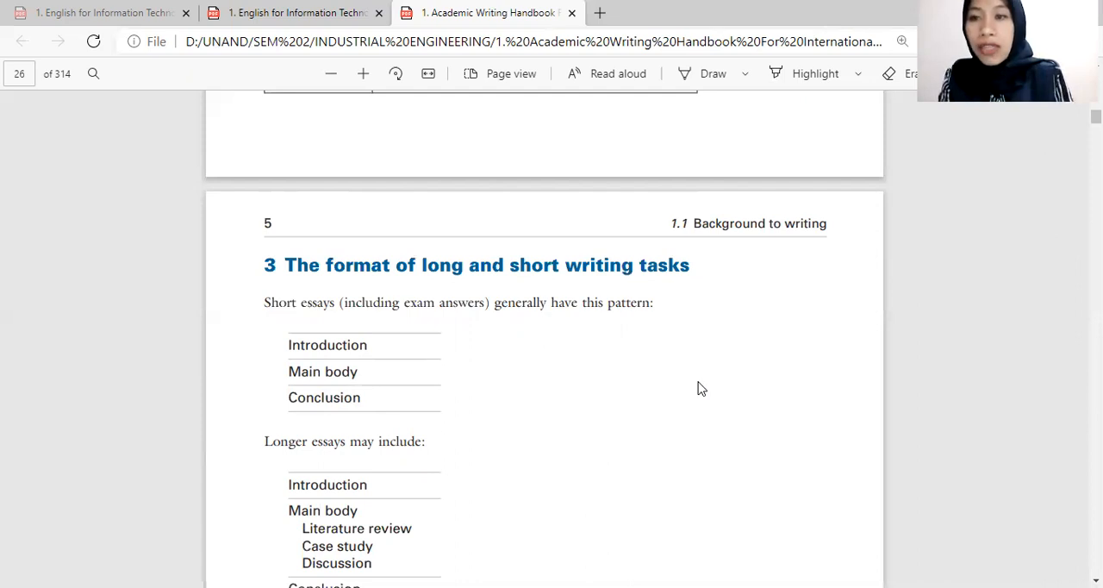
scroll(down, 3)
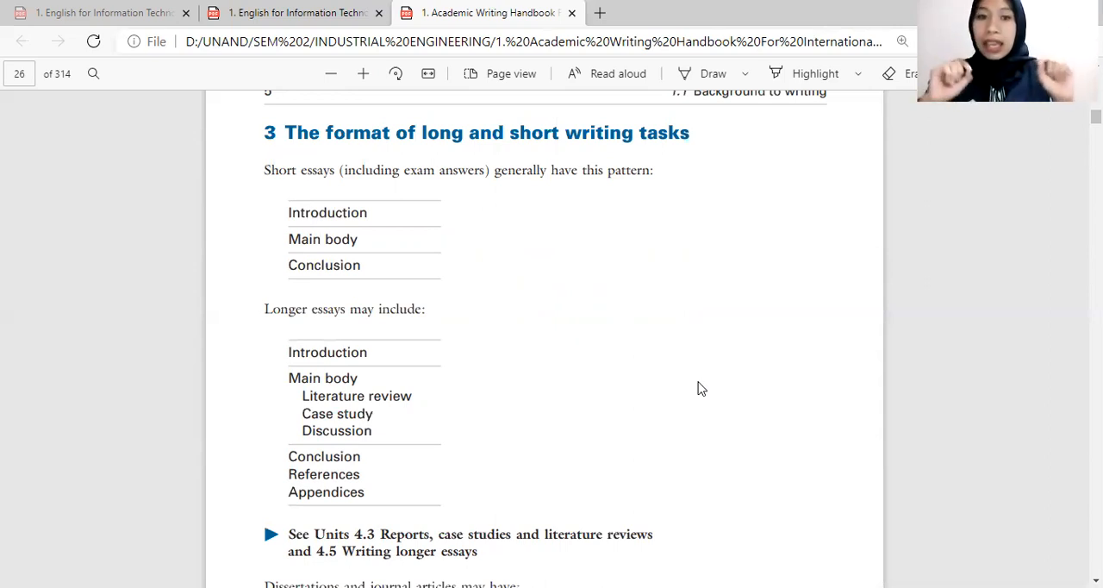
scroll(down, 3)
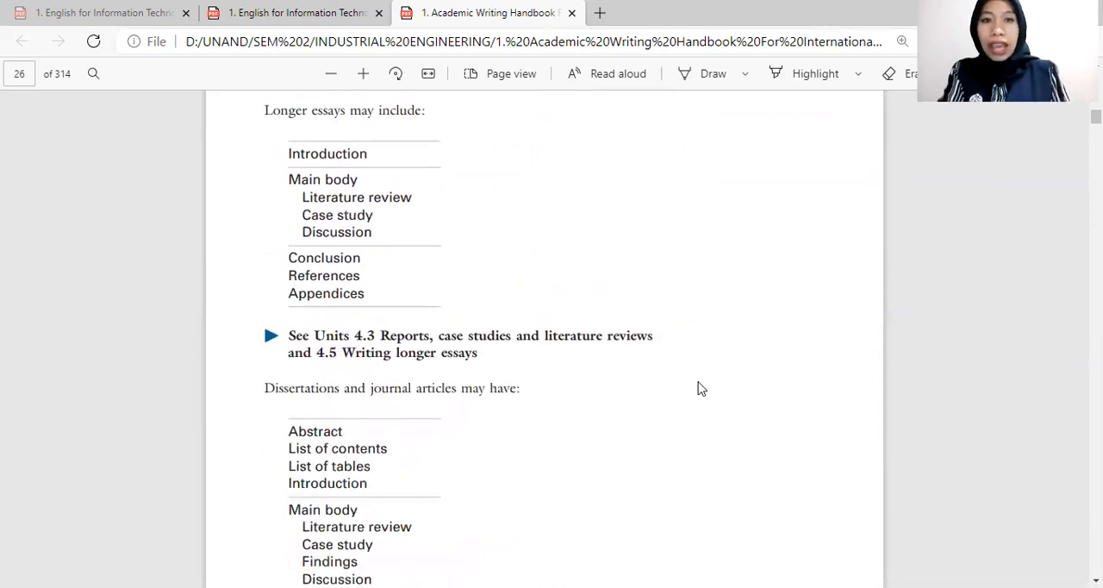
Scroll to the full 'Dissertations and journal articles may have' list through References and Appendices.
scroll(down, 3)
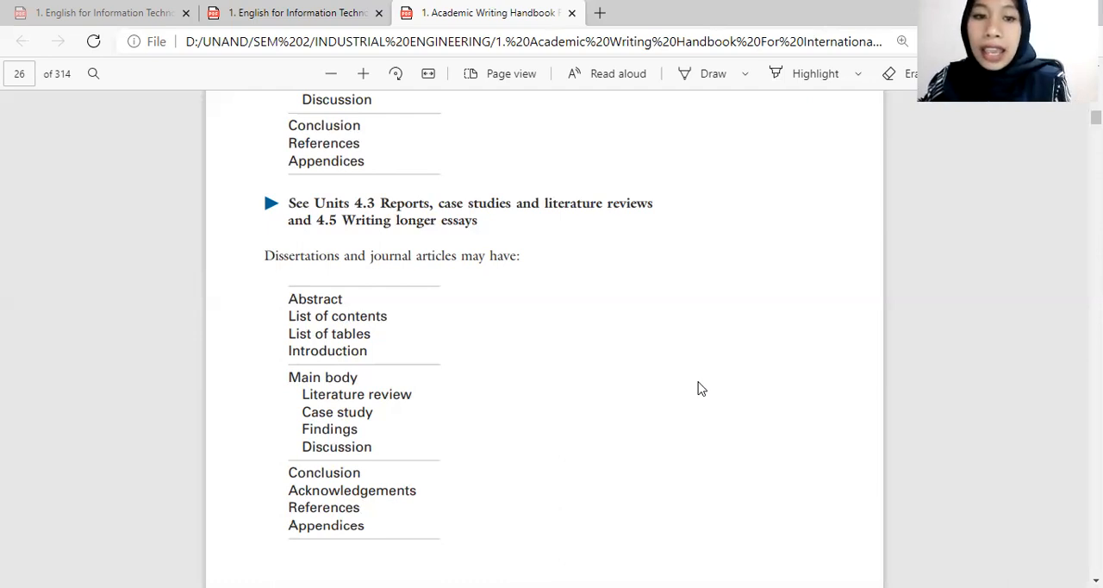
Scroll past the section 4 instructions to underlined paragraphs (d)–(f) of the omega-3 text on page 7.
scroll(down, 3)
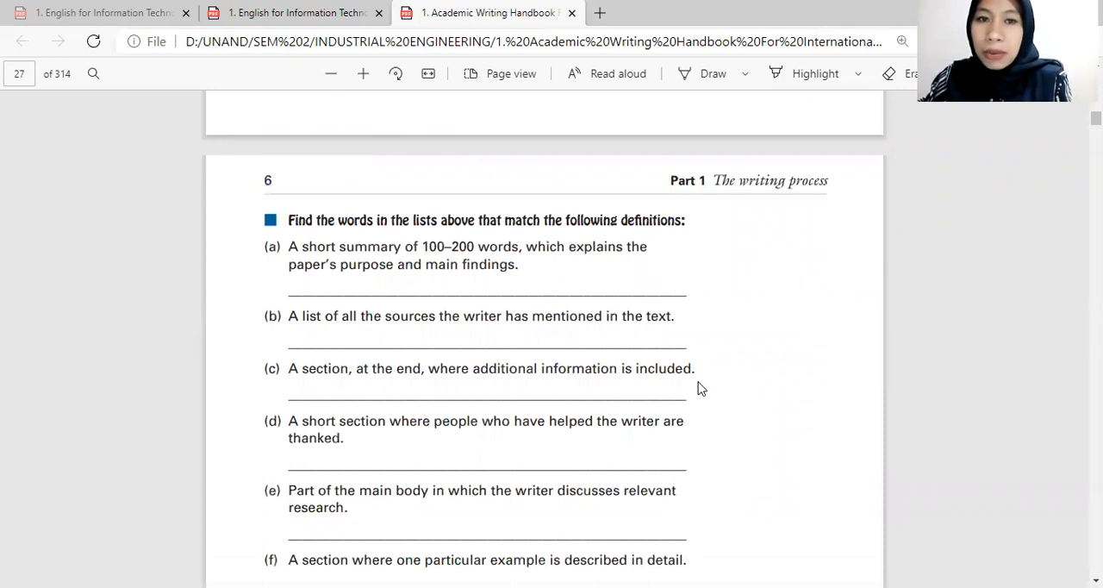
scroll(down, 3)
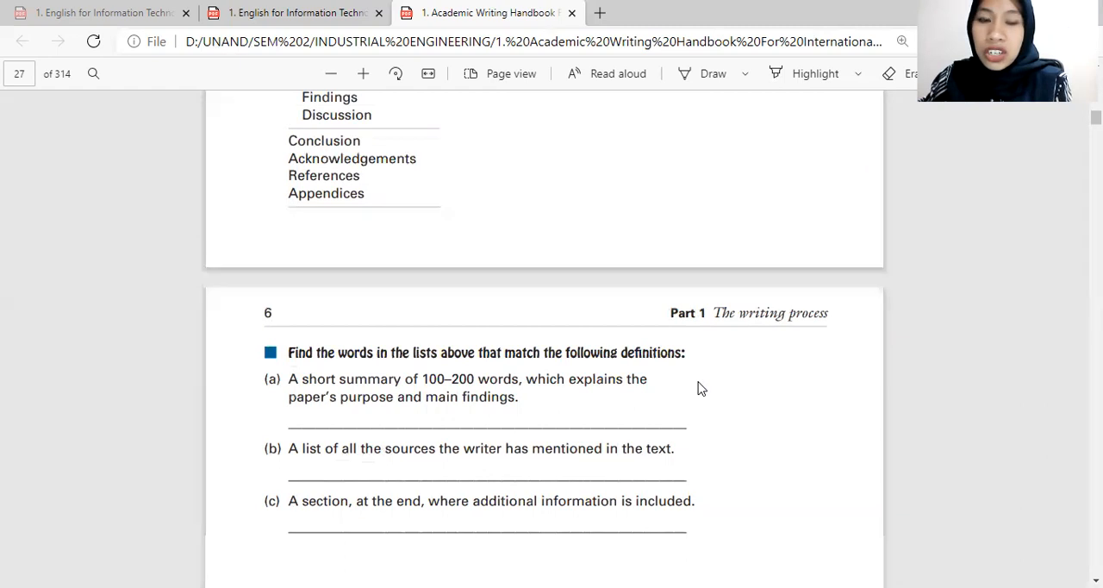
scroll(down, 3)
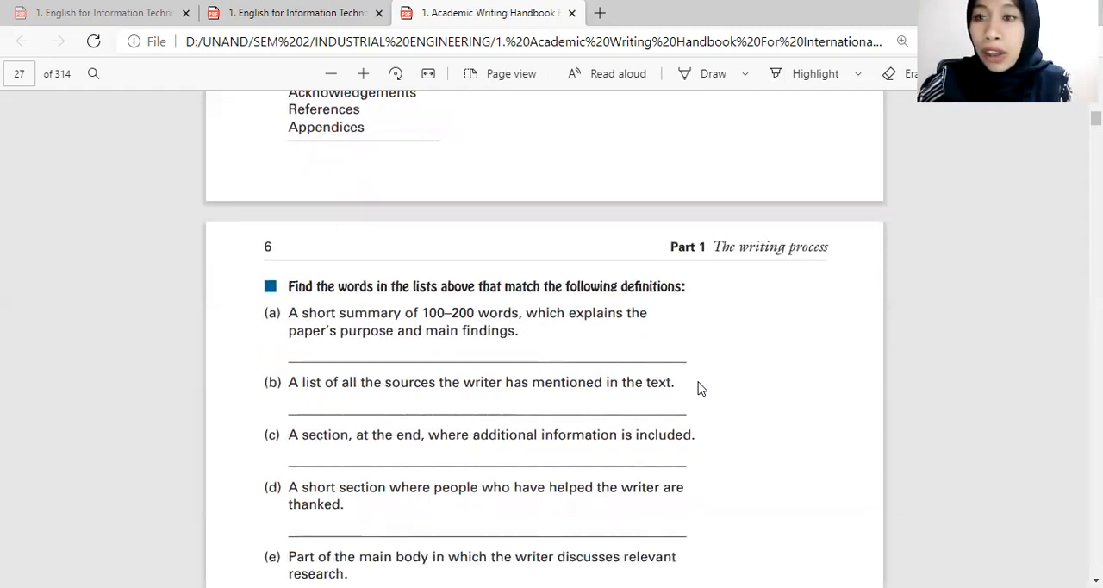
scroll(down, 3)
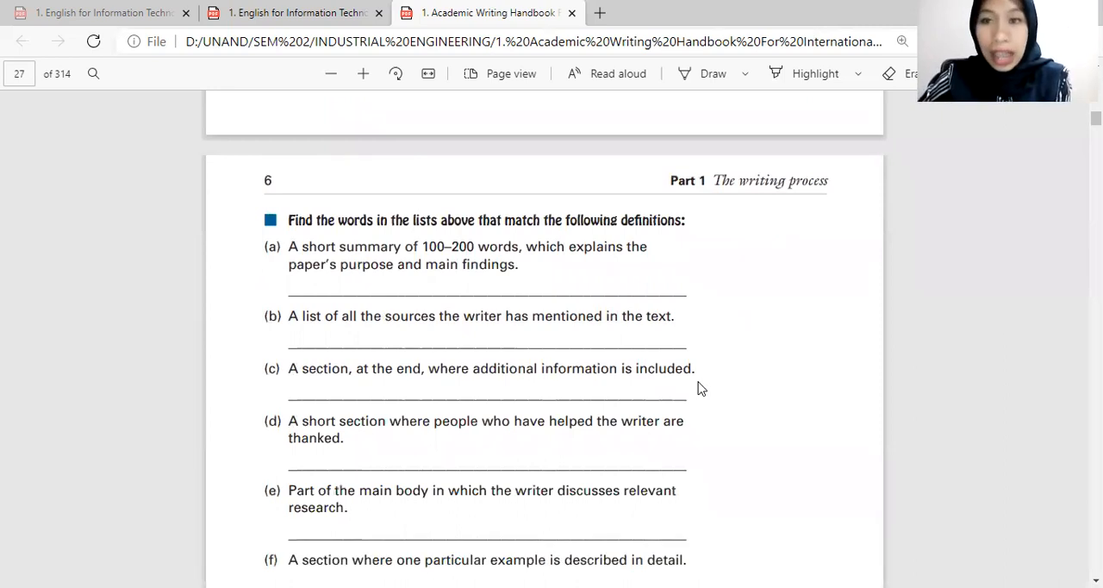
scroll(down, 3)
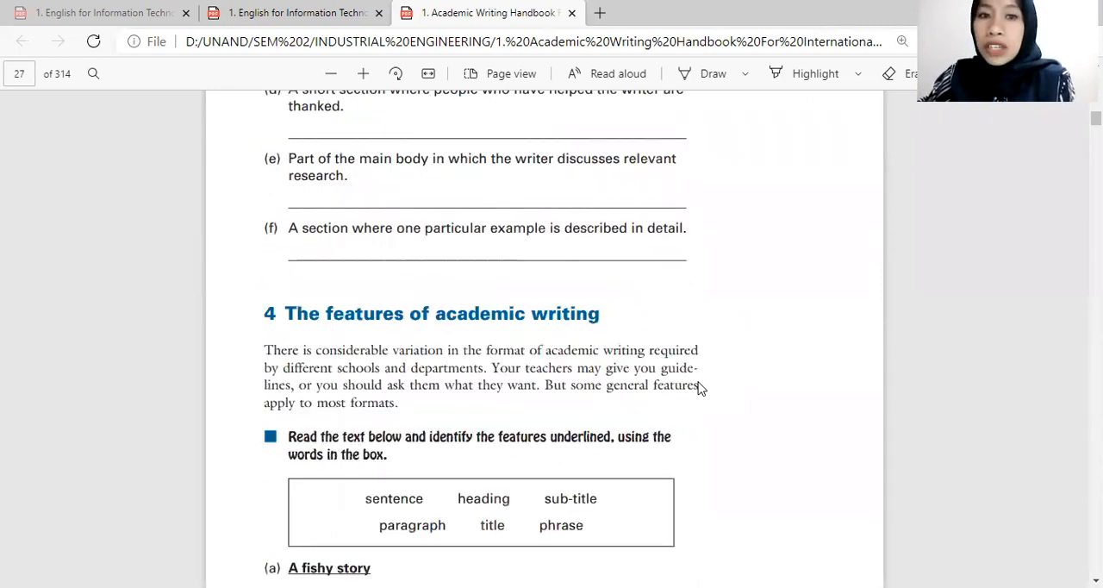
scroll(down, 3)
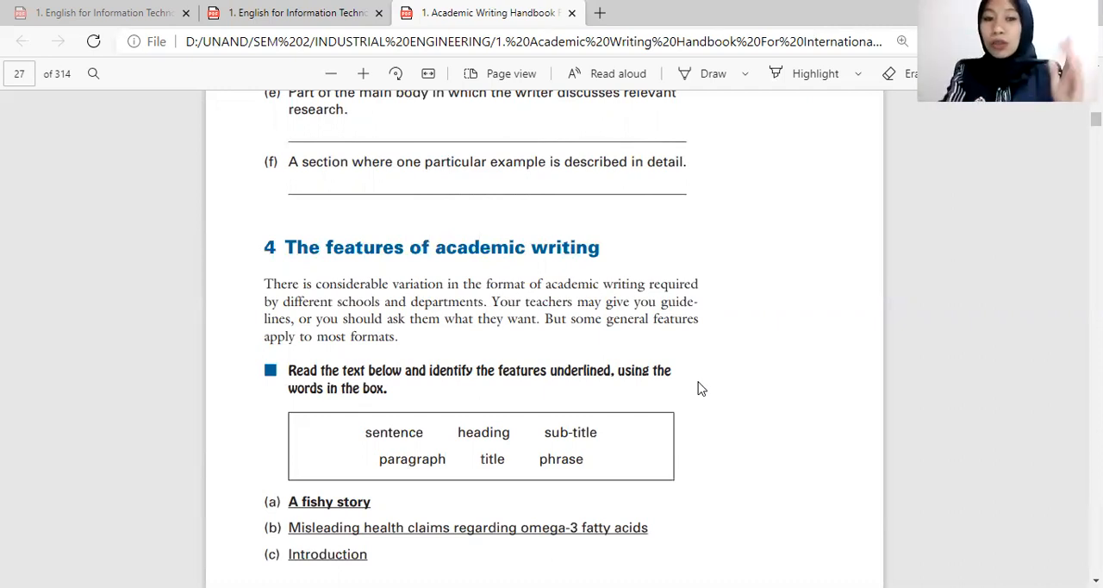
scroll(down, 3)
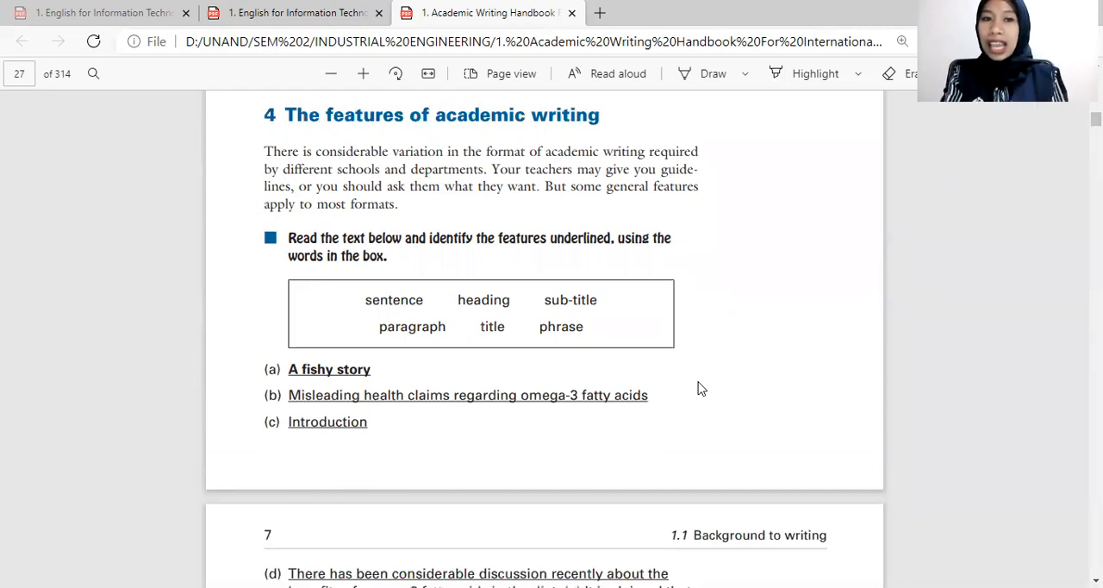
scroll(down, 3)
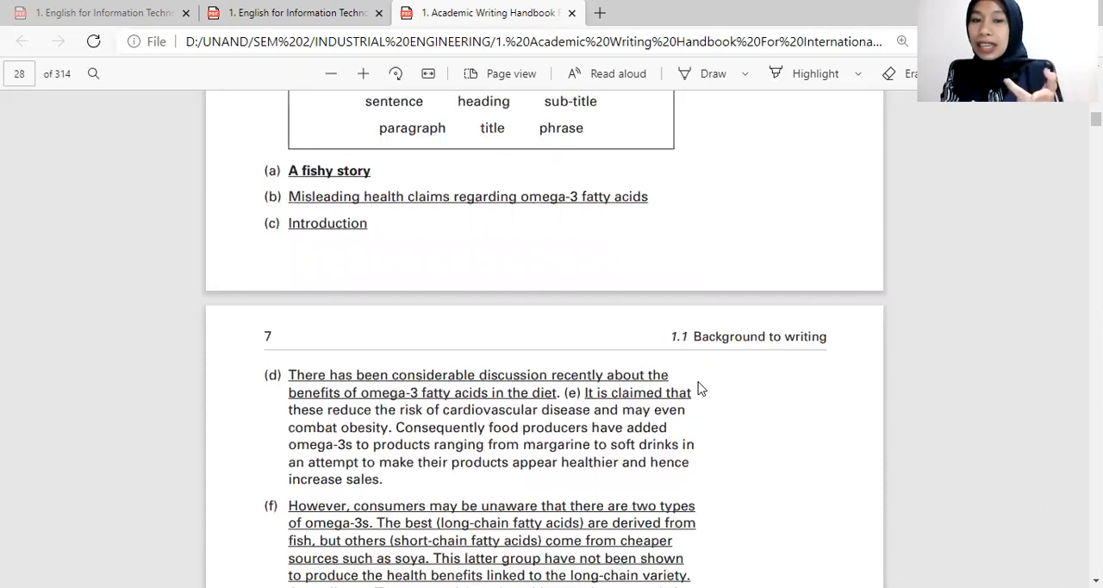
Scroll past paragraph (f) and the answer lines to section 5, Some other common text features.
scroll(down, 3)
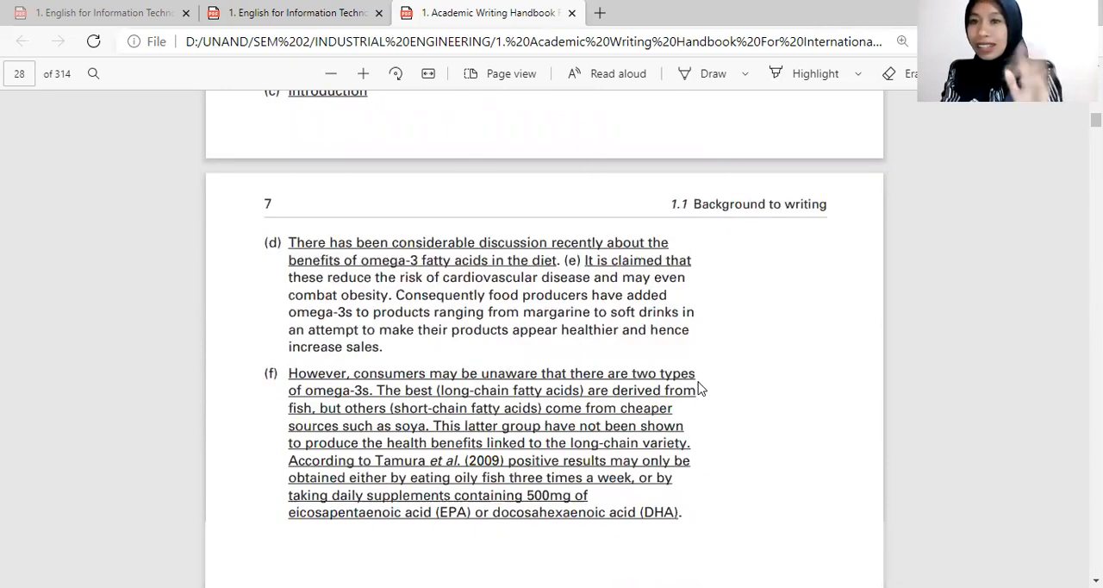
scroll(down, 3)
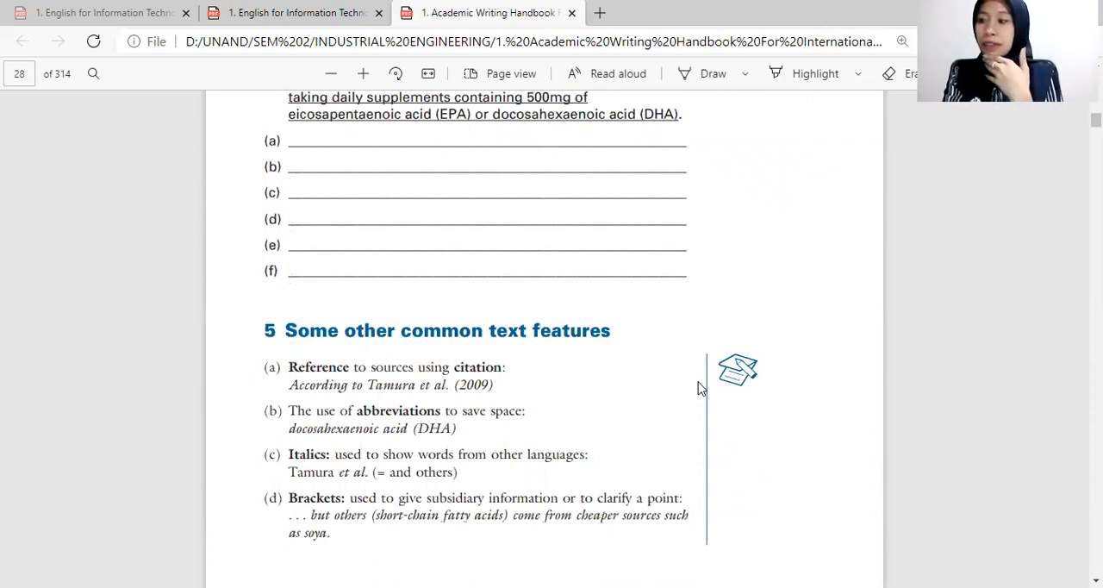
Scroll past the end of page 7 to section 6 and its annual vehicle production table.
scroll(down, 3)
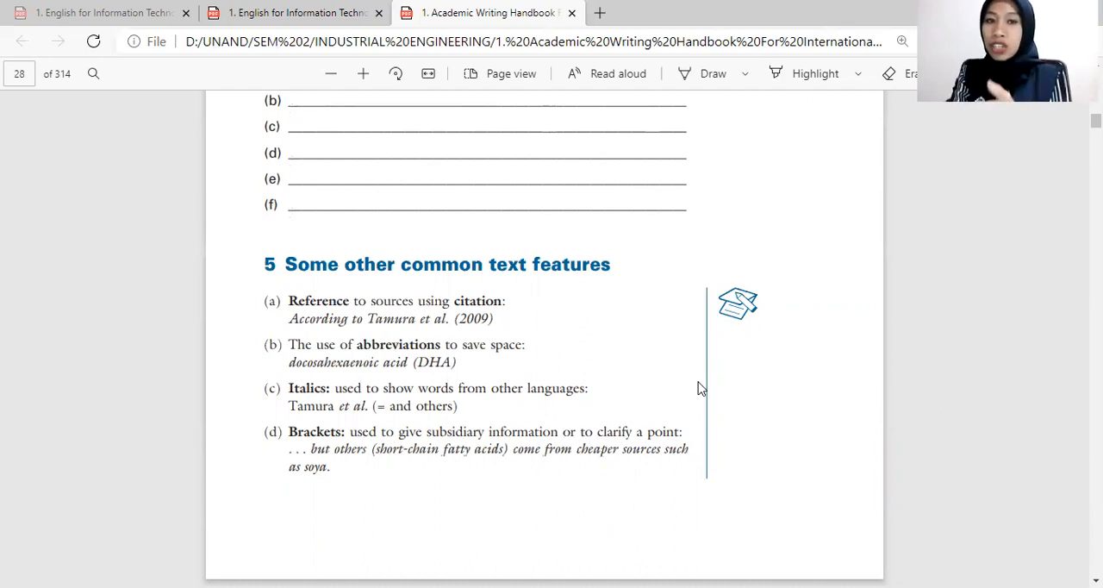
scroll(down, 3)
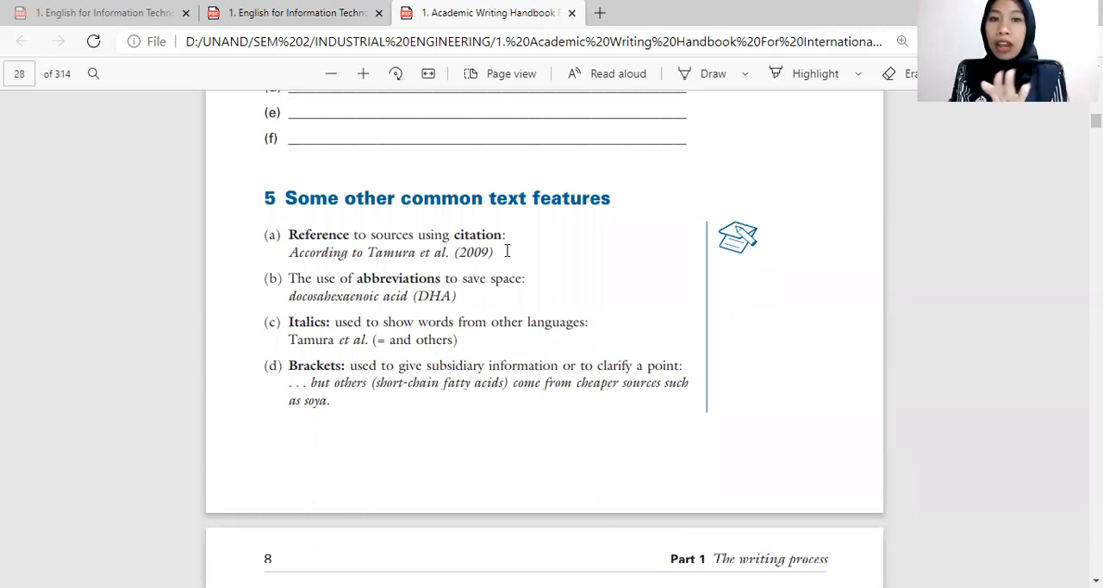
mouse_move(579, 250)
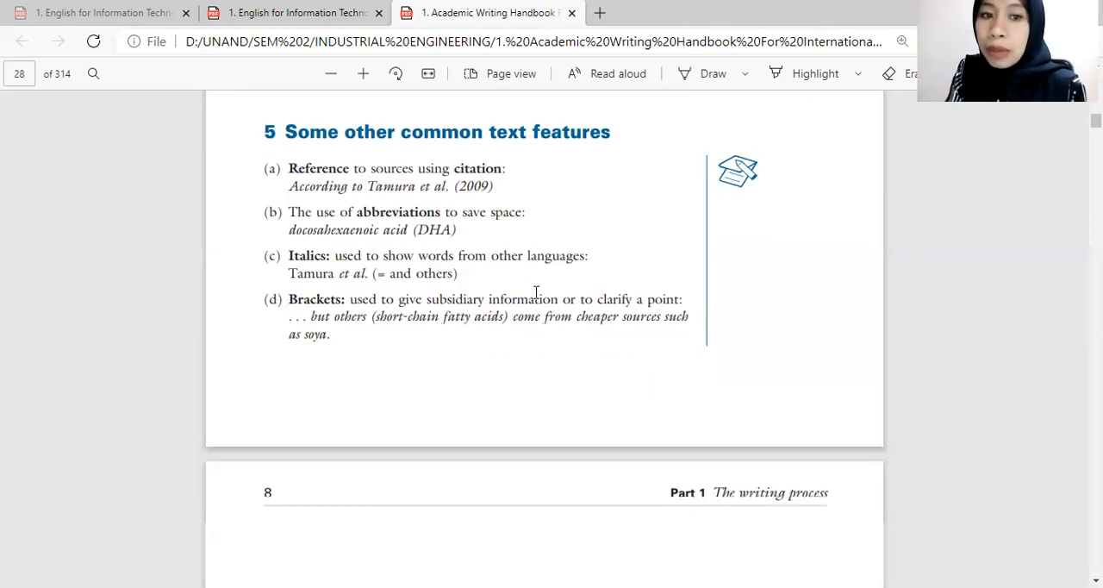
scroll(down, 3)
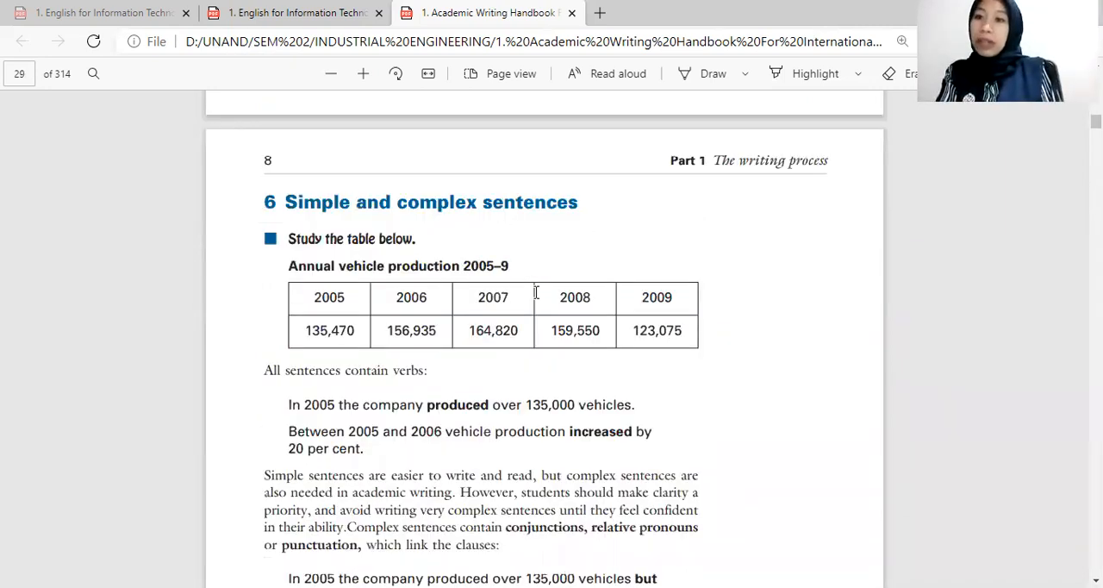
Scroll slightly to show the complex sentence examples about vehicle production through 2009.
scroll(down, 3)
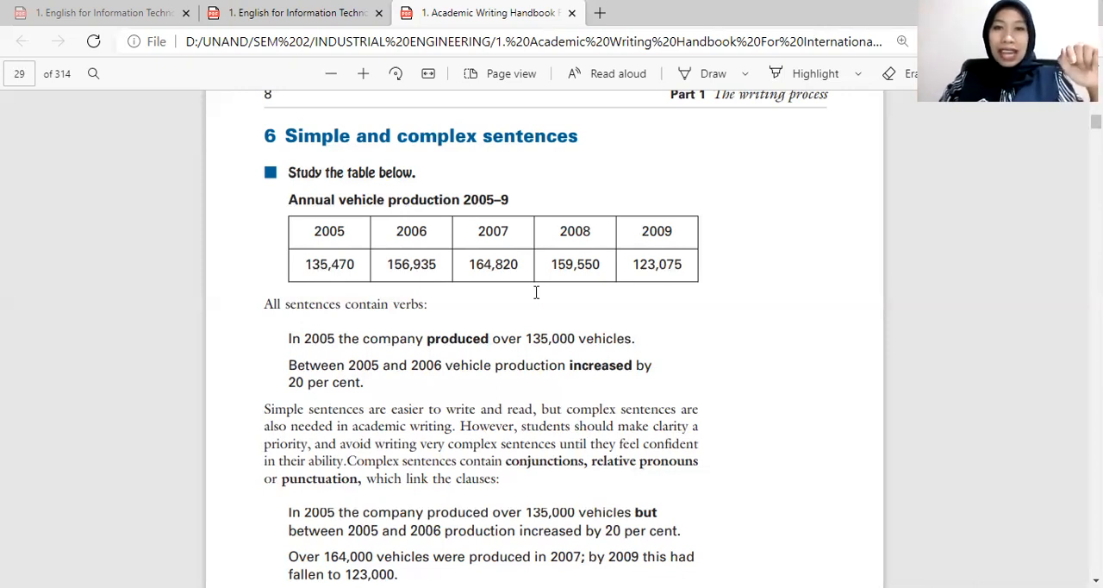
Select the word 'increased' in the example sentence about production between 2005 and 2006.
scroll(down, 3)
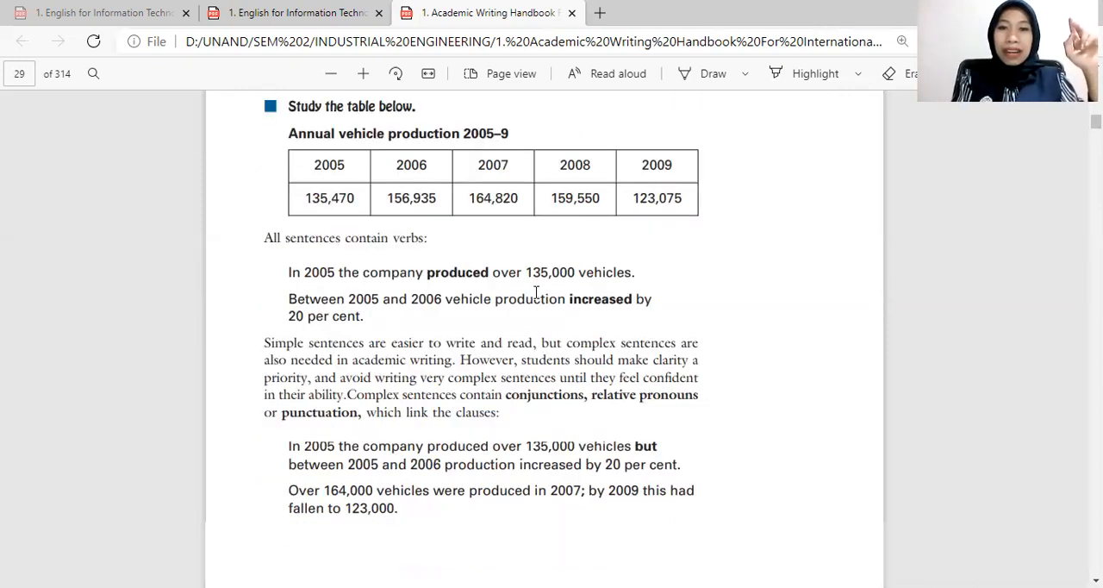
scroll(down, 3)
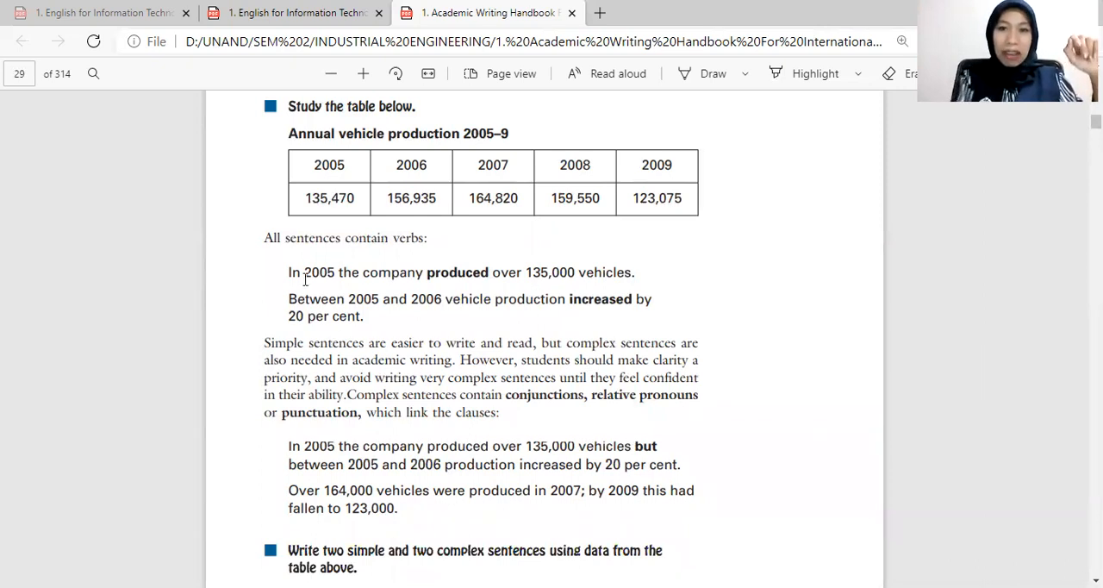
mouse_move(324, 273)
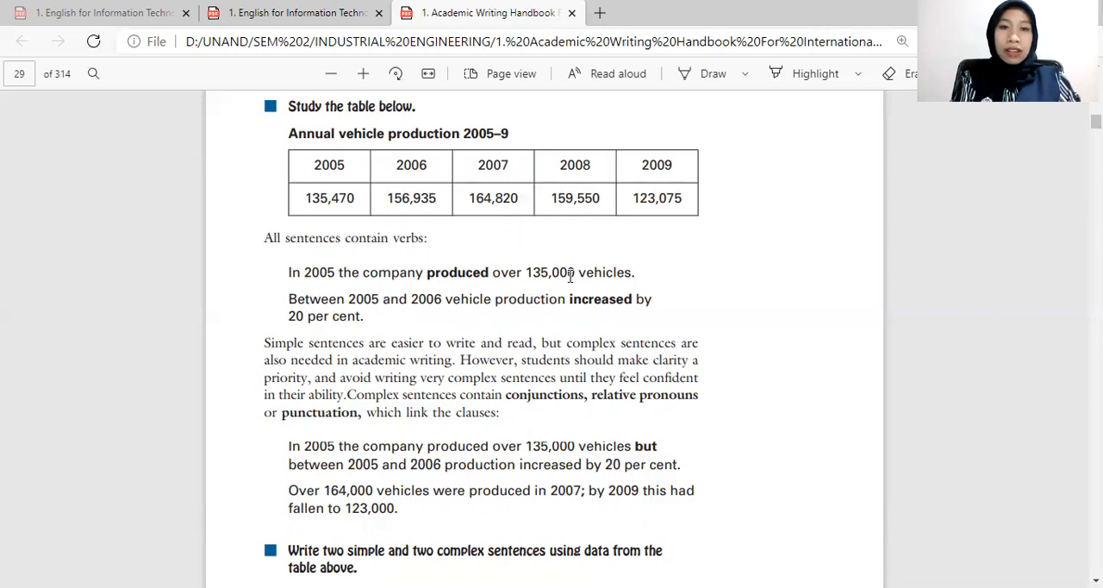
mouse_move(635, 277)
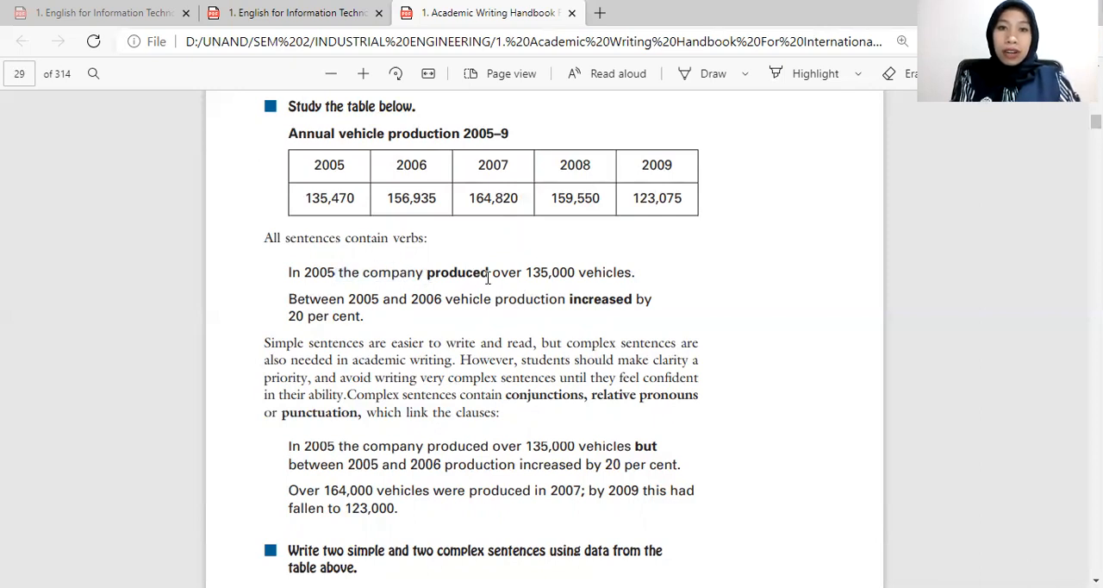
double_click(457, 273)
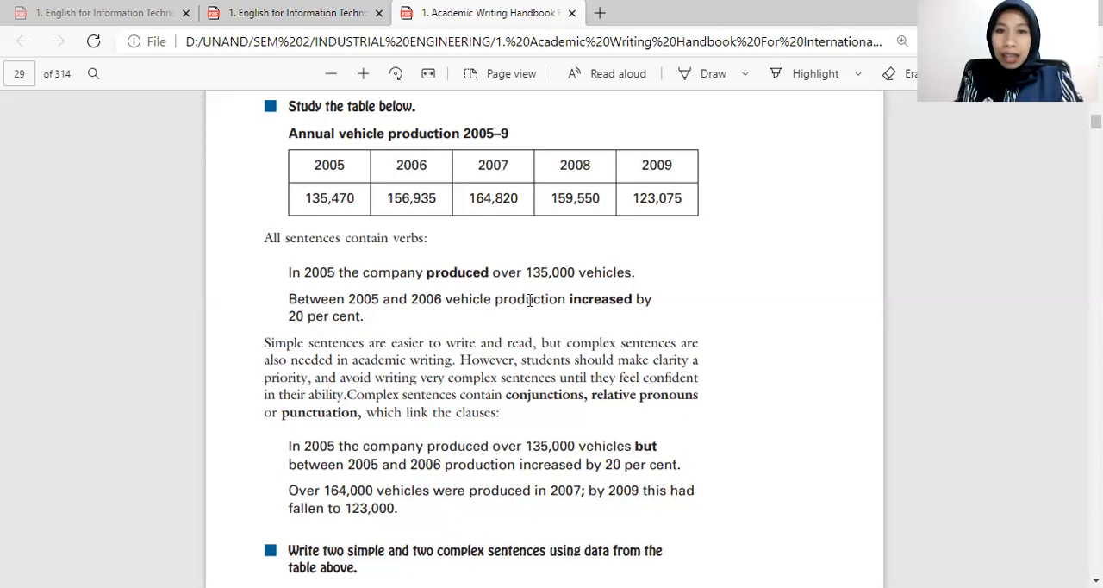
drag(445, 300, 566, 299)
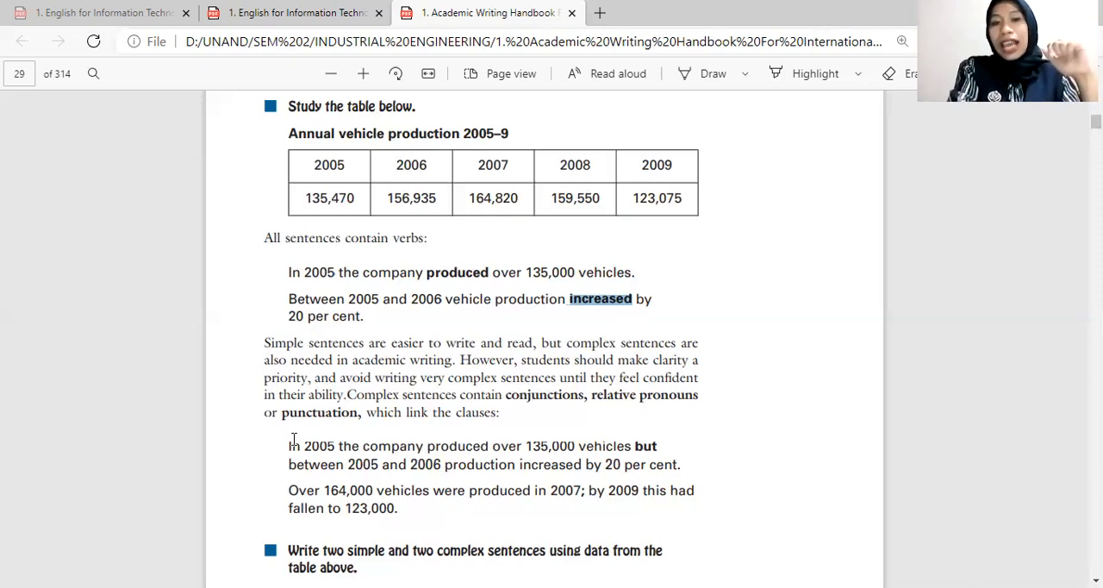
mouse_move(741, 462)
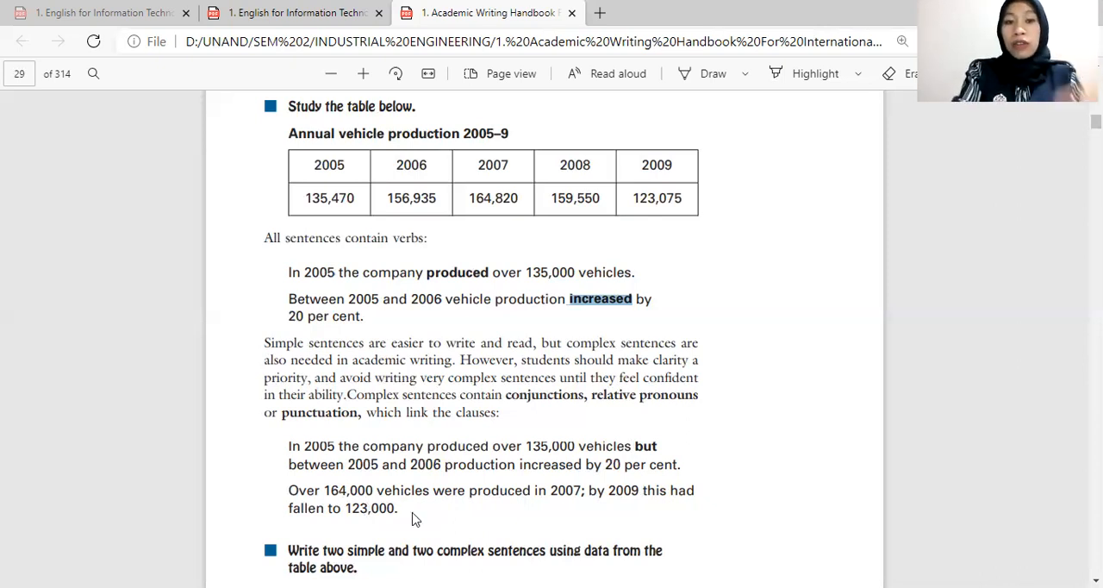
Scroll to the two-simple-two-complex-sentences exercise with blank answer lines (a) and (b).
scroll(down, 3)
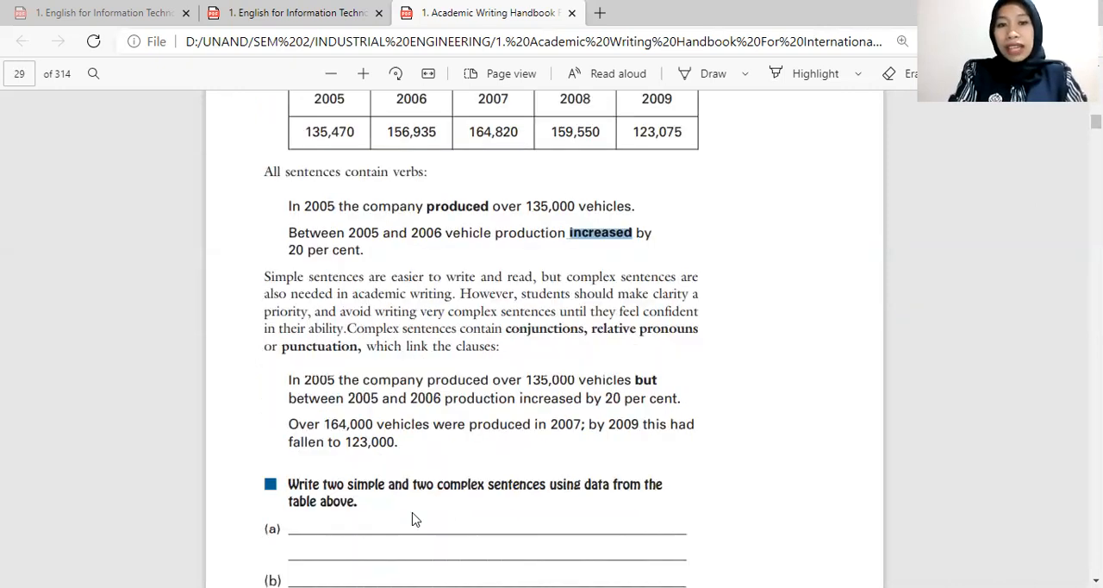
scroll(down, 3)
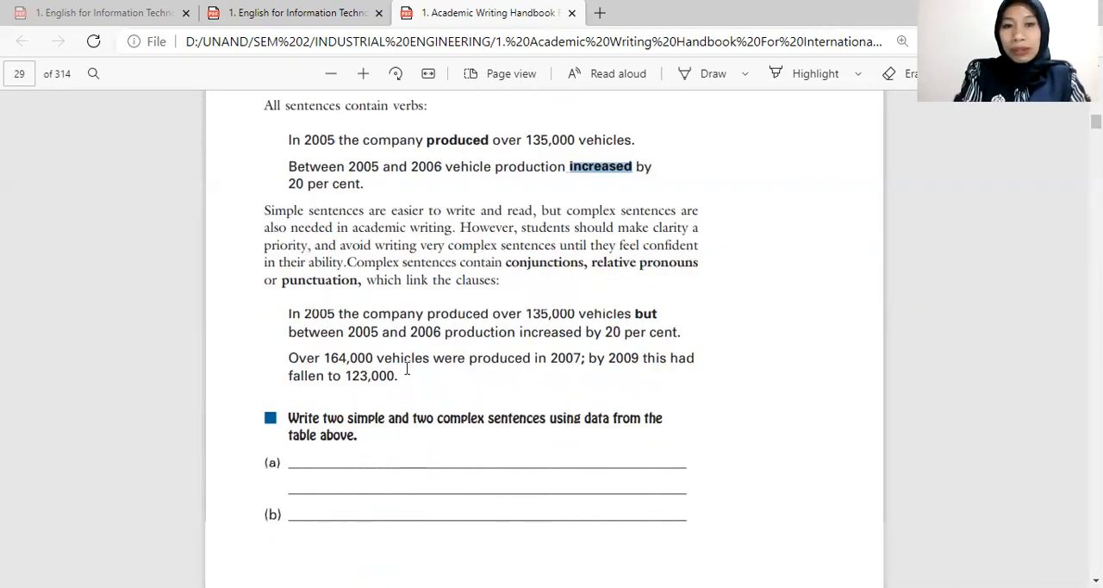
scroll(down, 3)
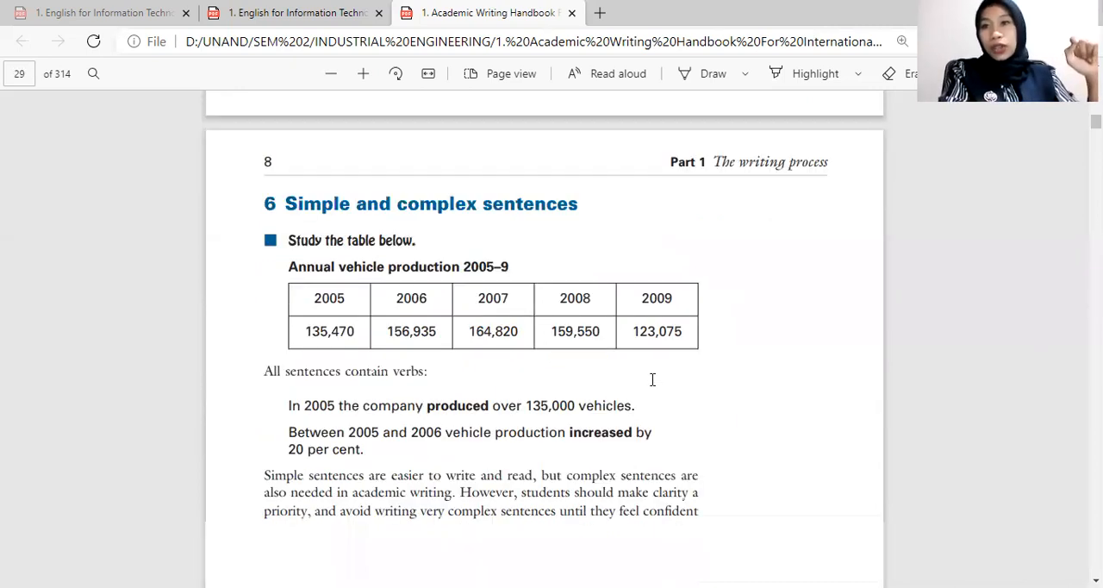
scroll(down, 3)
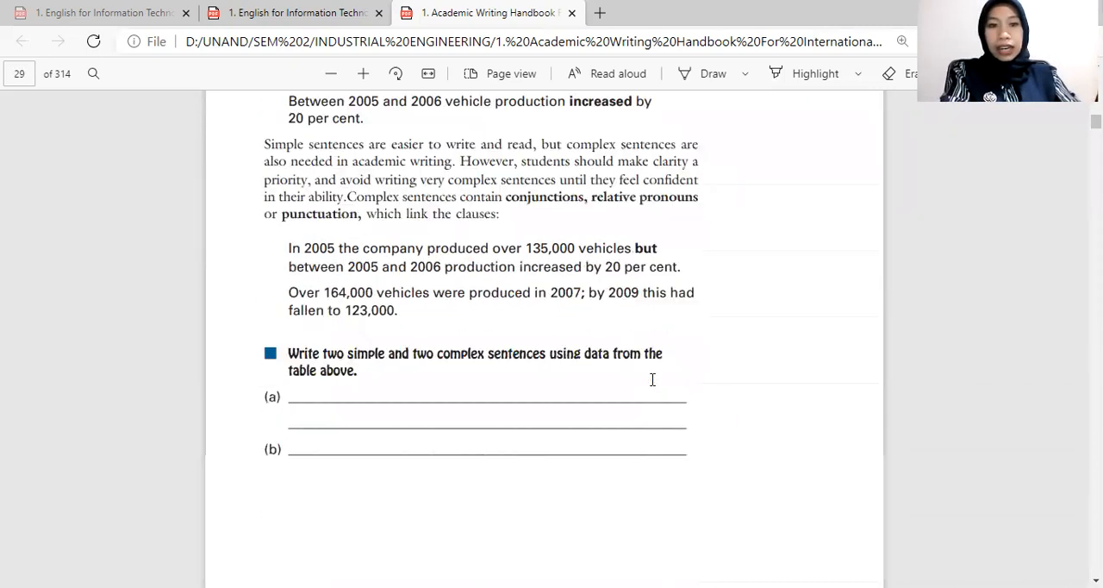
Scroll through section 7 Writing in paragraphs to the end of the Biochar text and the Unit 1.10 note.
scroll(down, 3)
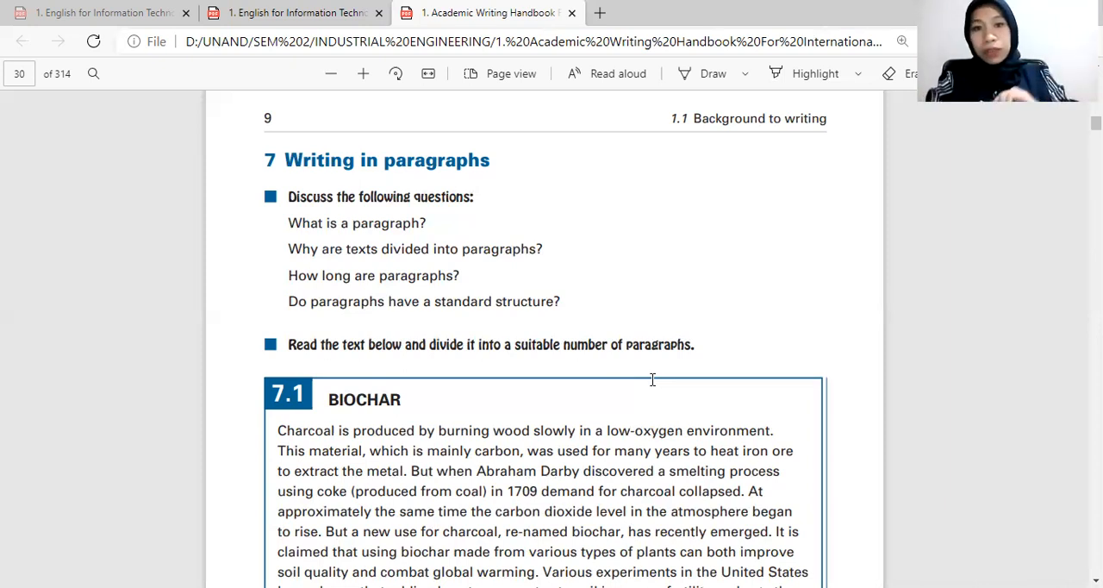
scroll(down, 3)
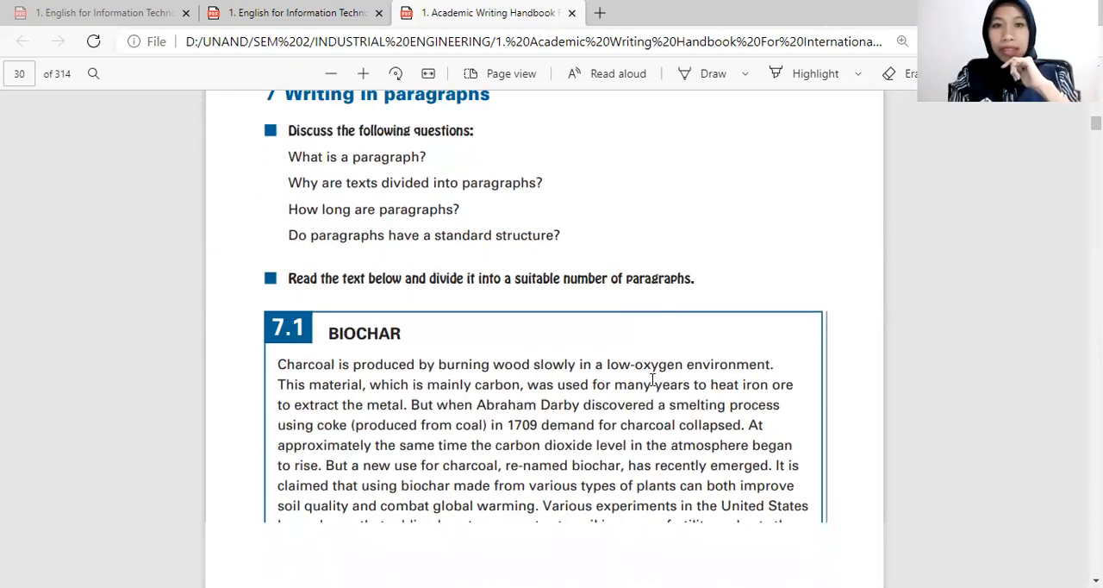
scroll(down, 3)
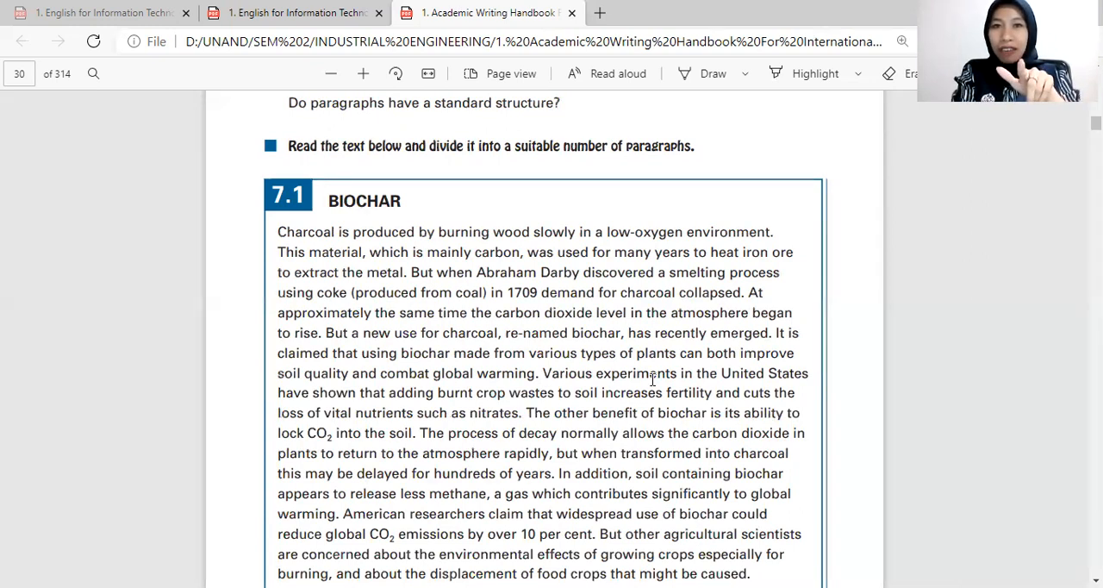
scroll(down, 3)
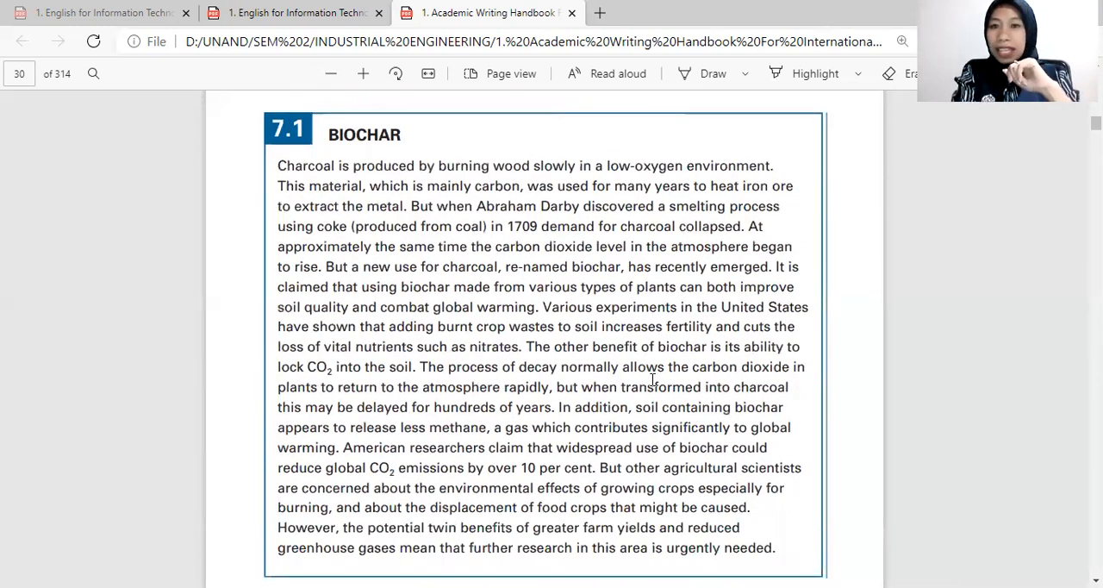
scroll(down, 3)
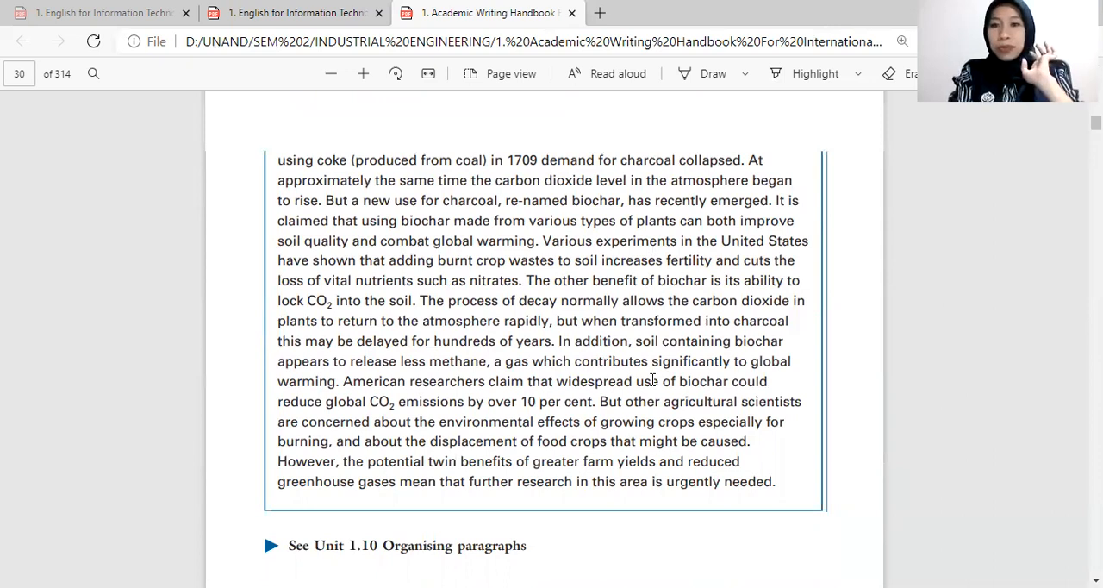
scroll(down, 3)
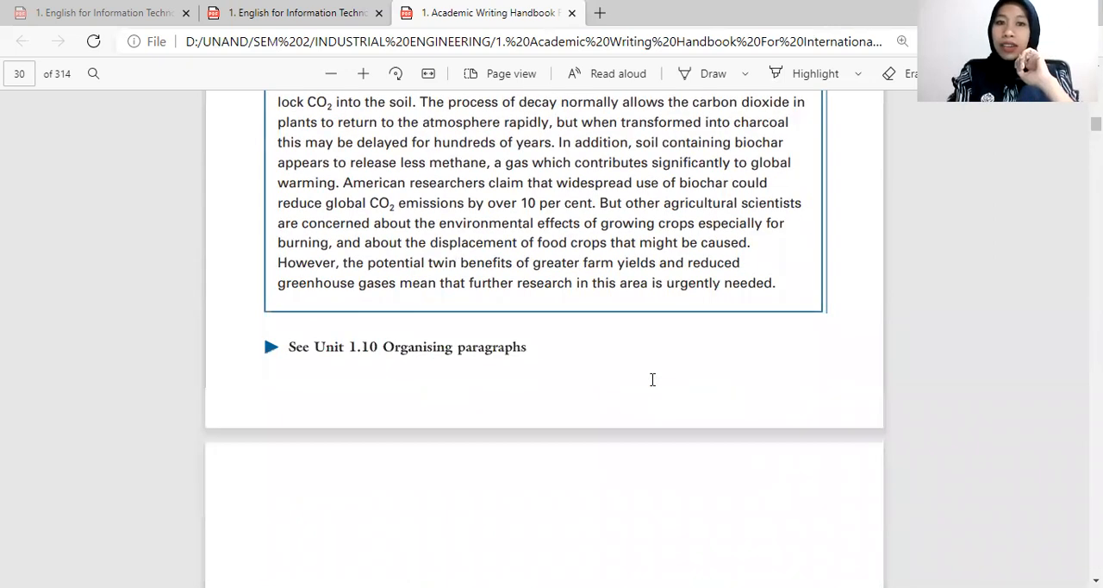
mouse_move(907, 114)
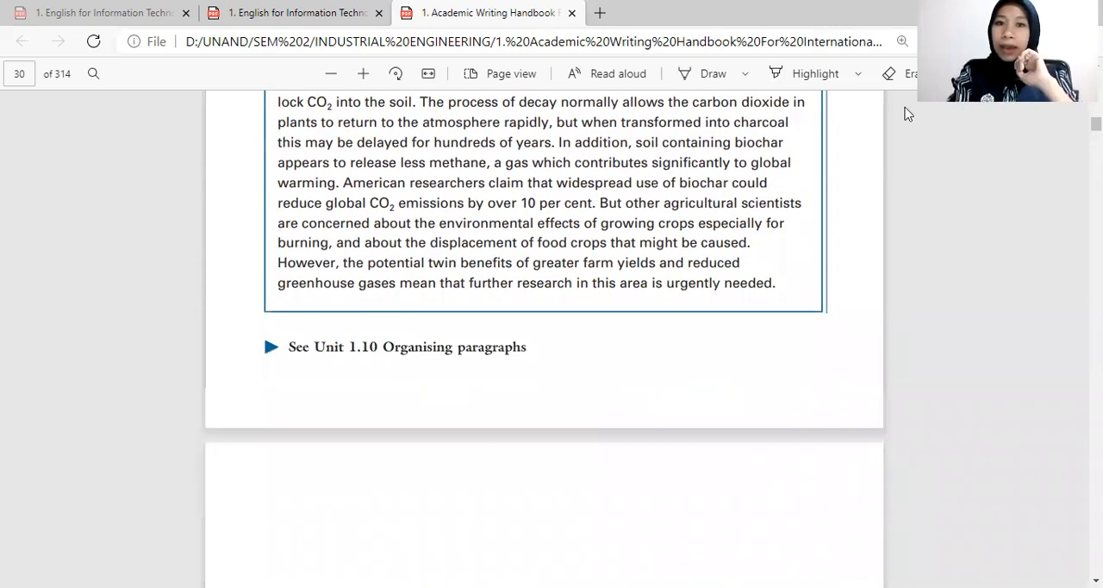